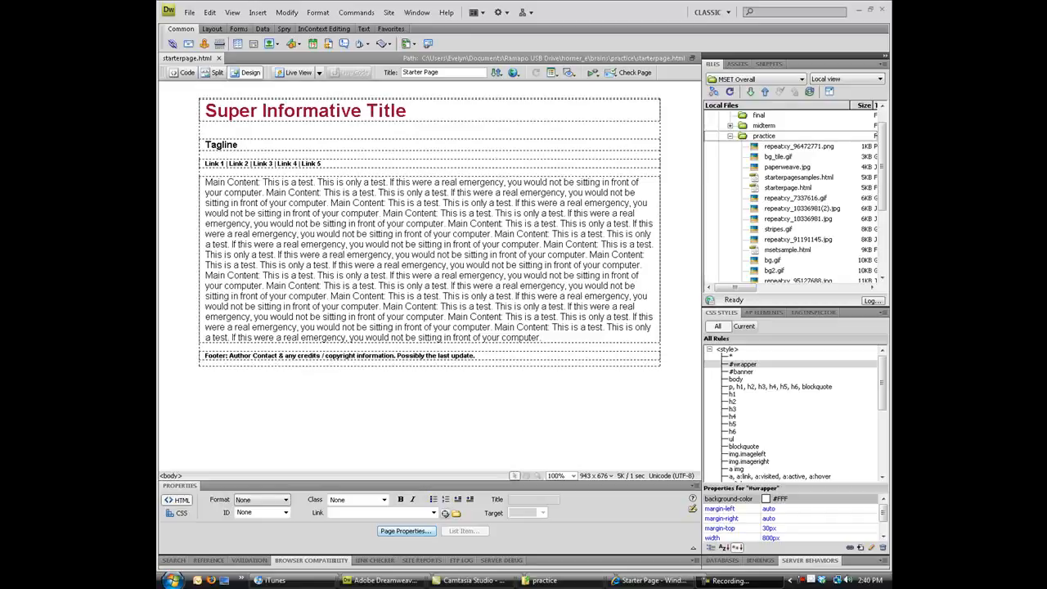
# Set Grunge_Florals_by_Tired_Halo.png as the page background image in Page Properties
pyautogui.scroll(-3)
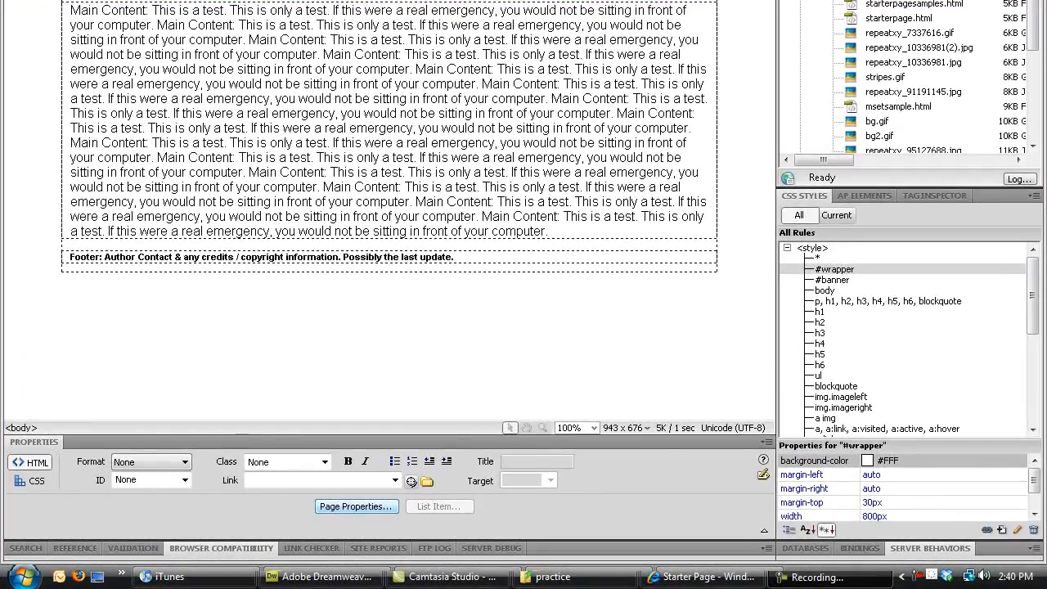
pyautogui.moveTo(986, 292)
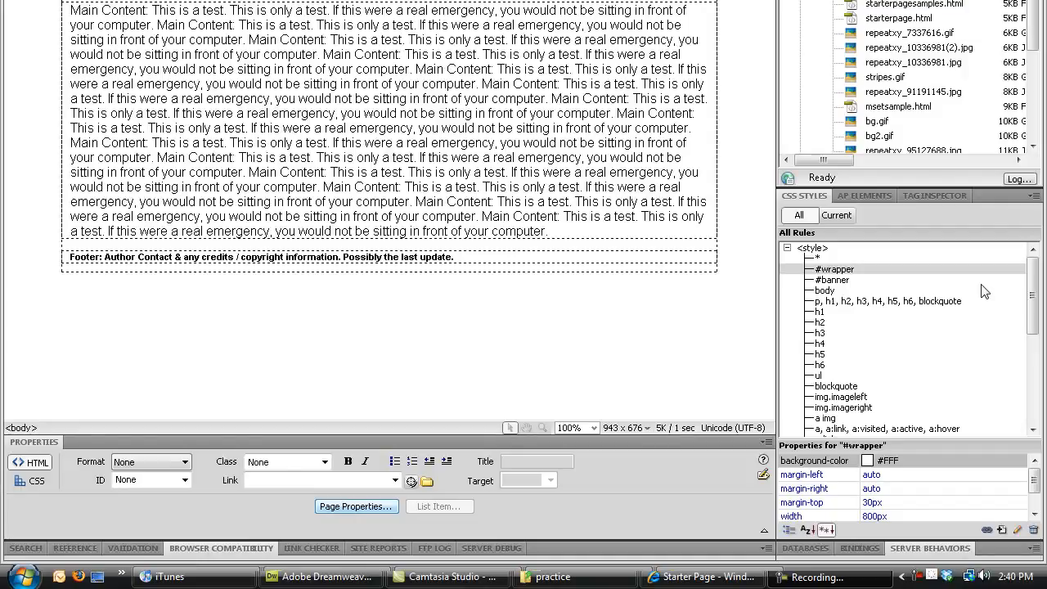
pyautogui.moveTo(455, 356)
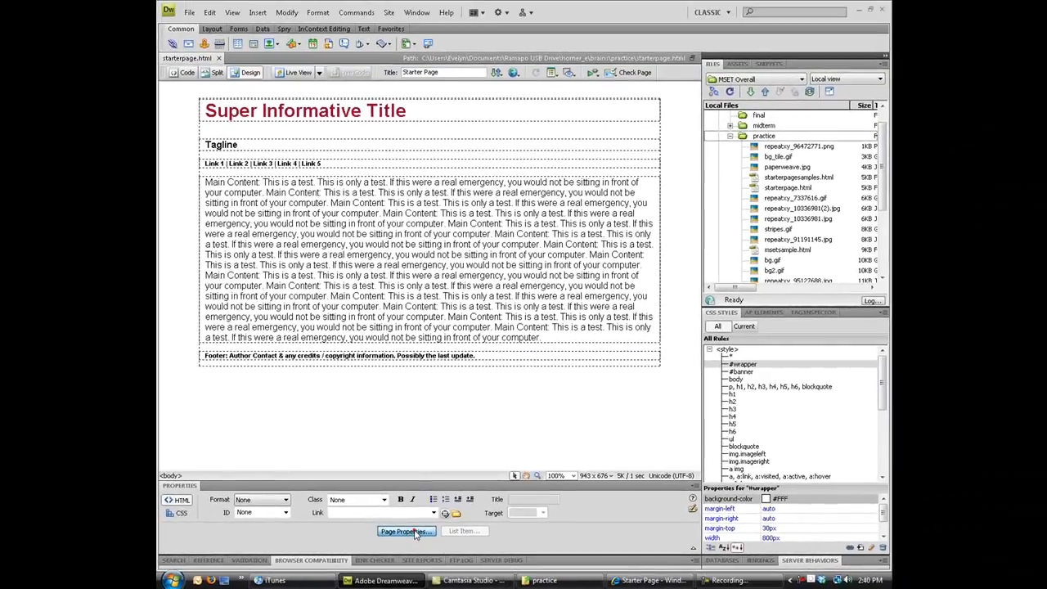
pyautogui.click(406, 532)
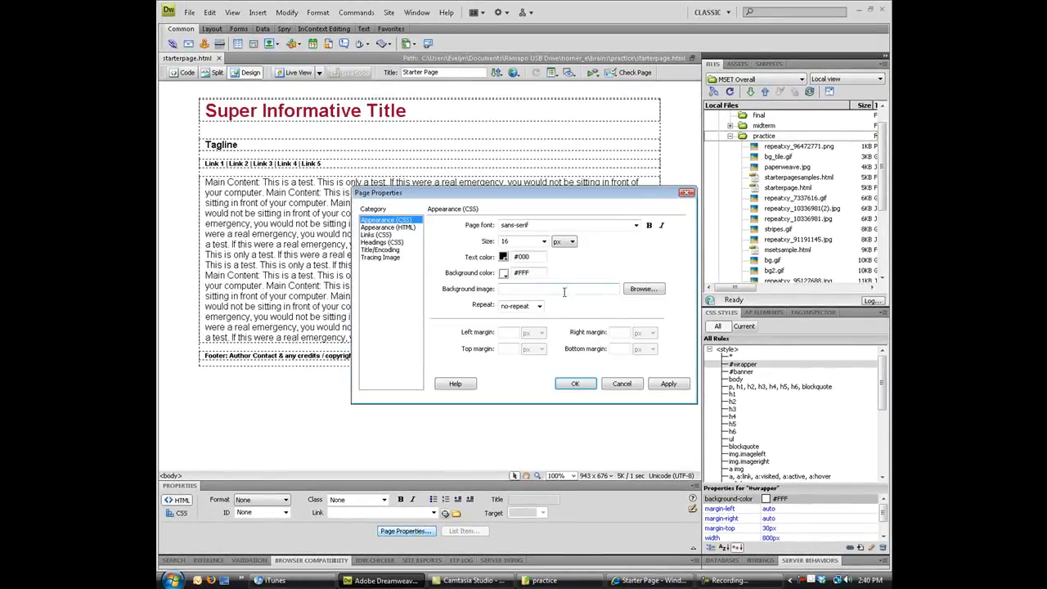
pyautogui.click(644, 289)
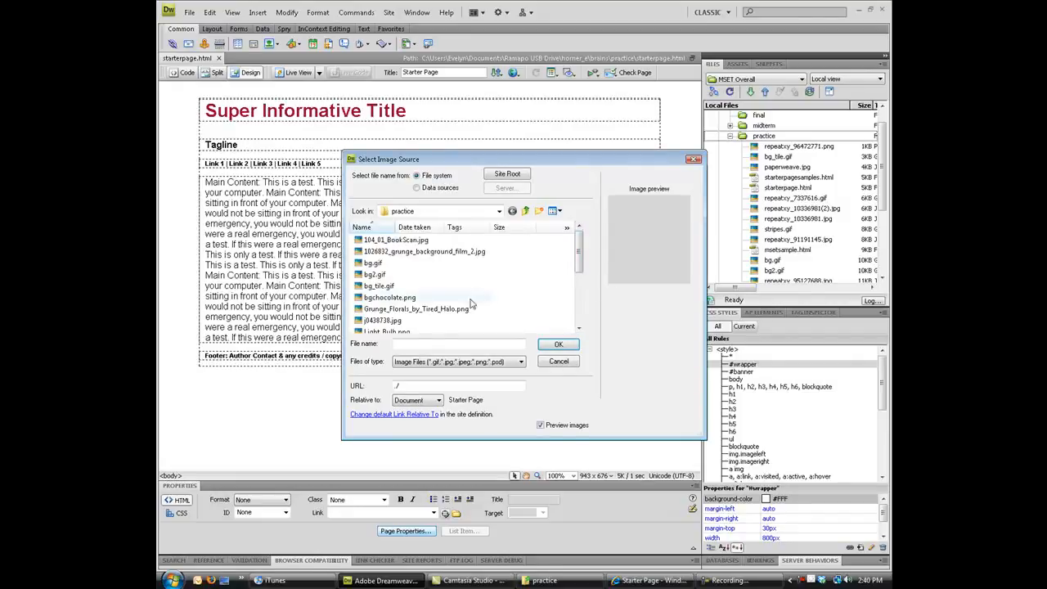
pyautogui.click(416, 309)
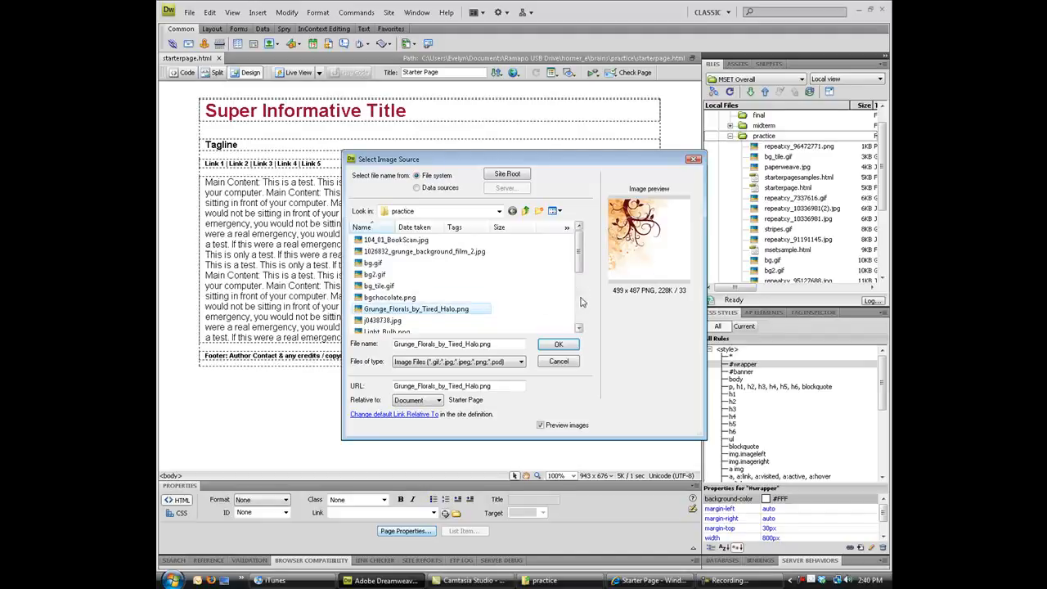
pyautogui.moveTo(666, 259)
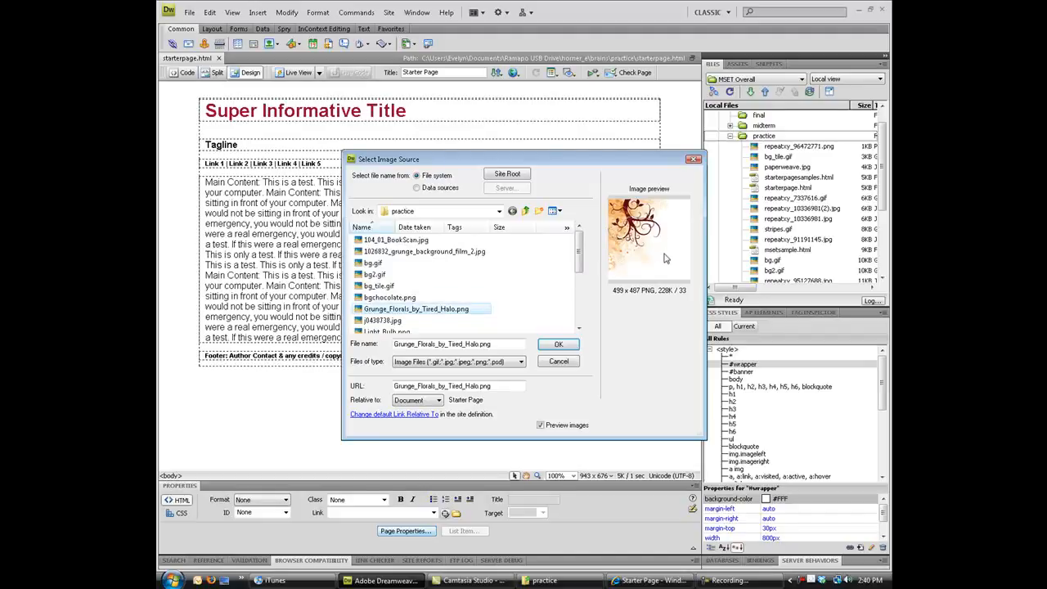
pyautogui.moveTo(666, 206)
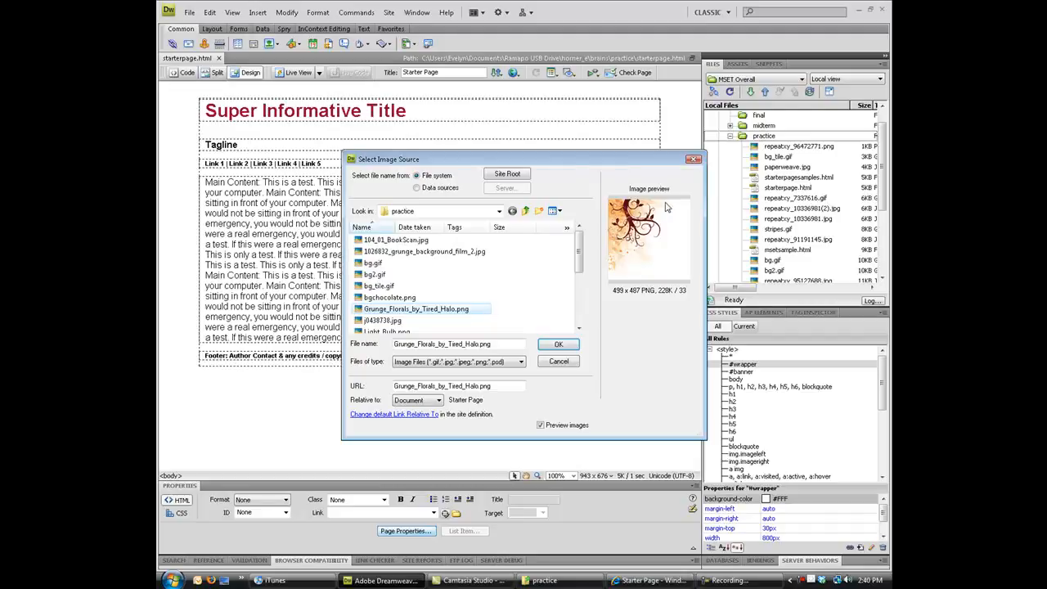
pyautogui.moveTo(604, 263)
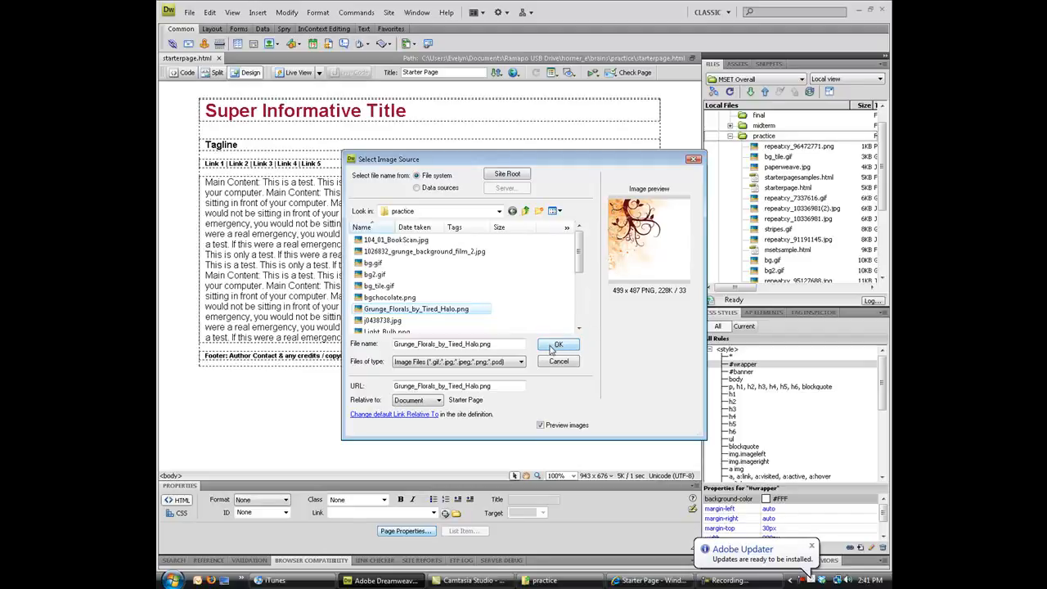
pyautogui.click(558, 344)
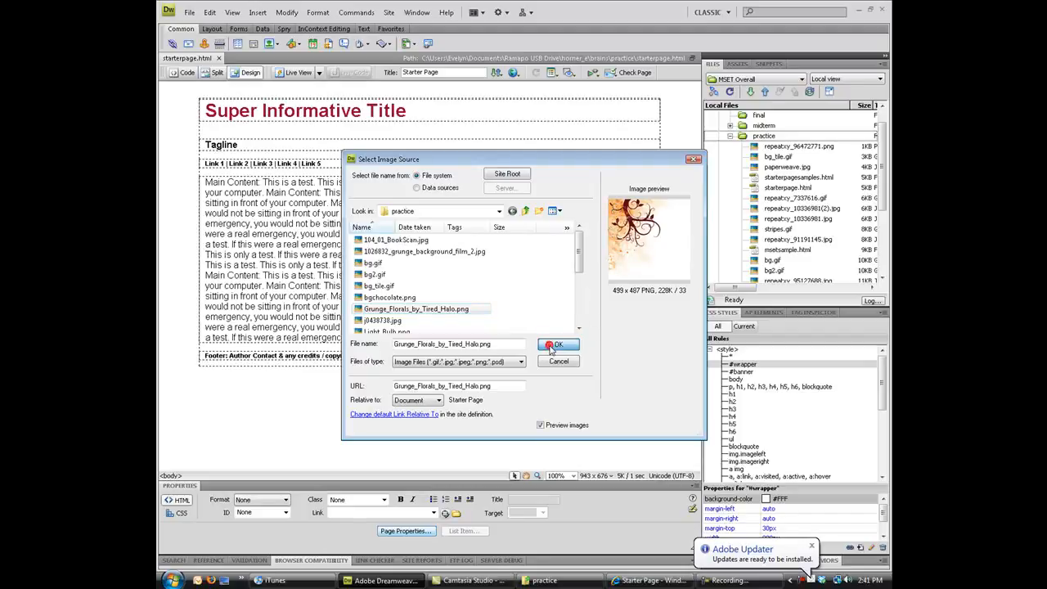
pyautogui.click(558, 344)
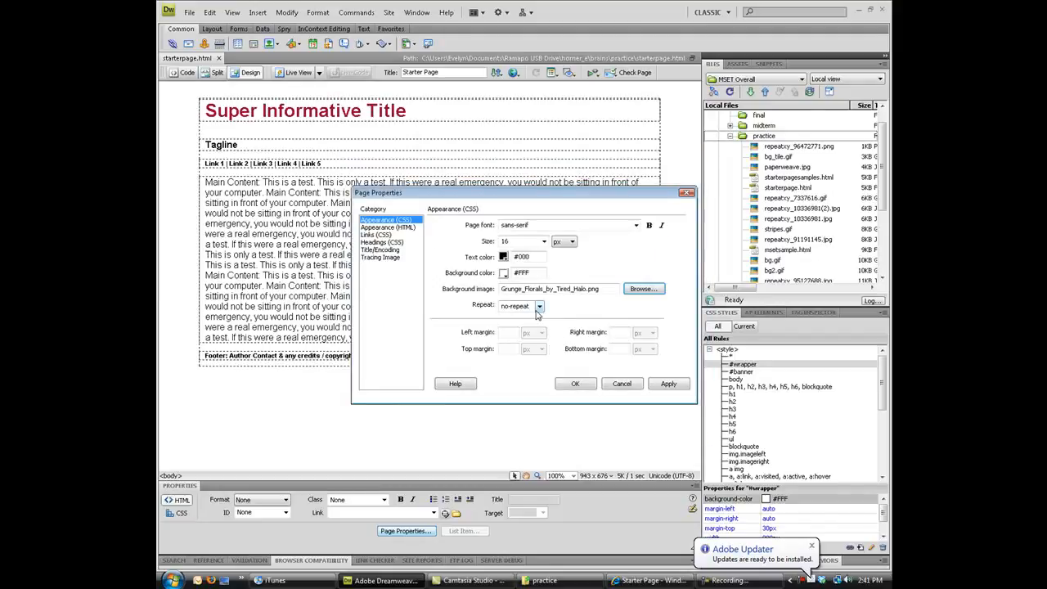
# Preview repeat, repeat-x and repeat-y for the floral background, then apply no-repeat
pyautogui.click(539, 305)
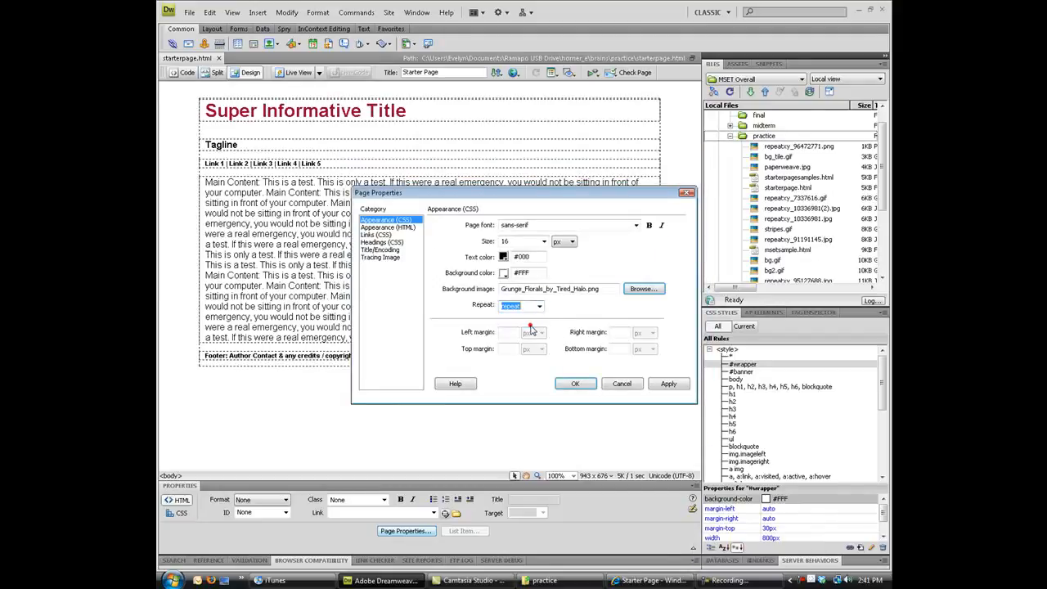
pyautogui.click(668, 384)
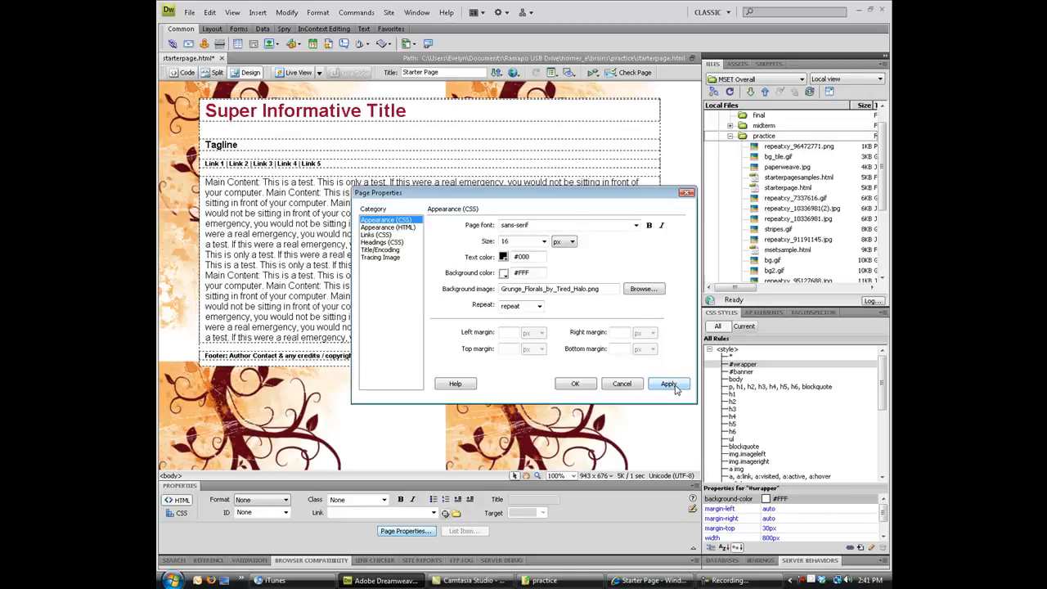
pyautogui.click(539, 306)
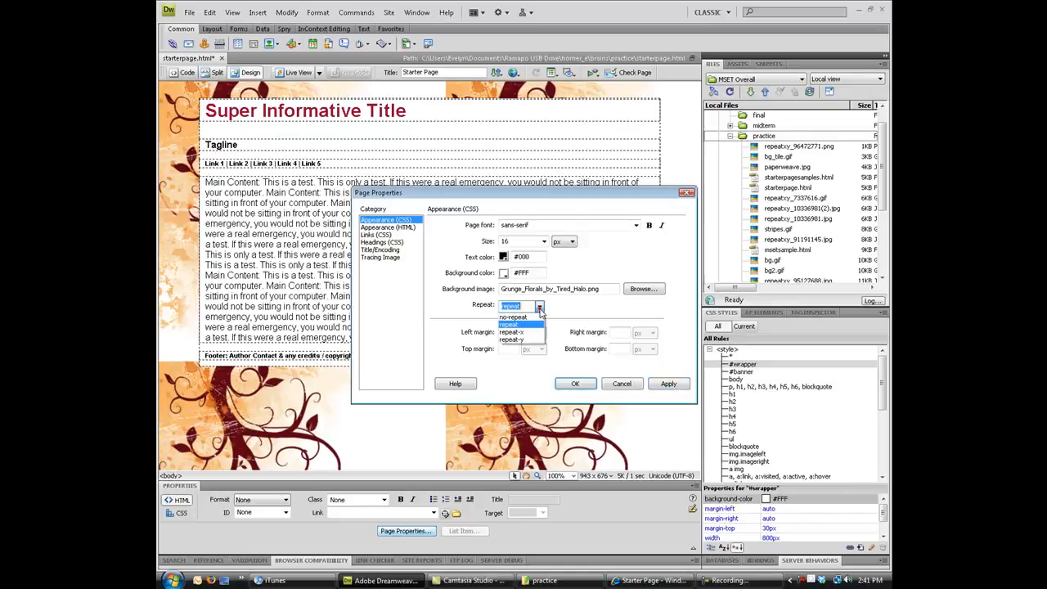
pyautogui.click(514, 331)
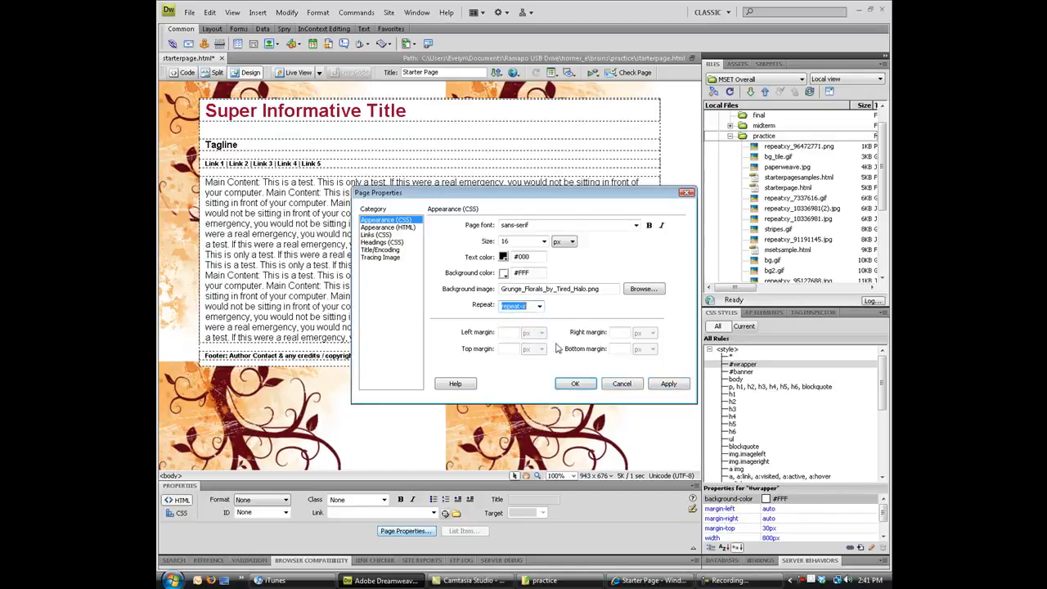
pyautogui.click(668, 384)
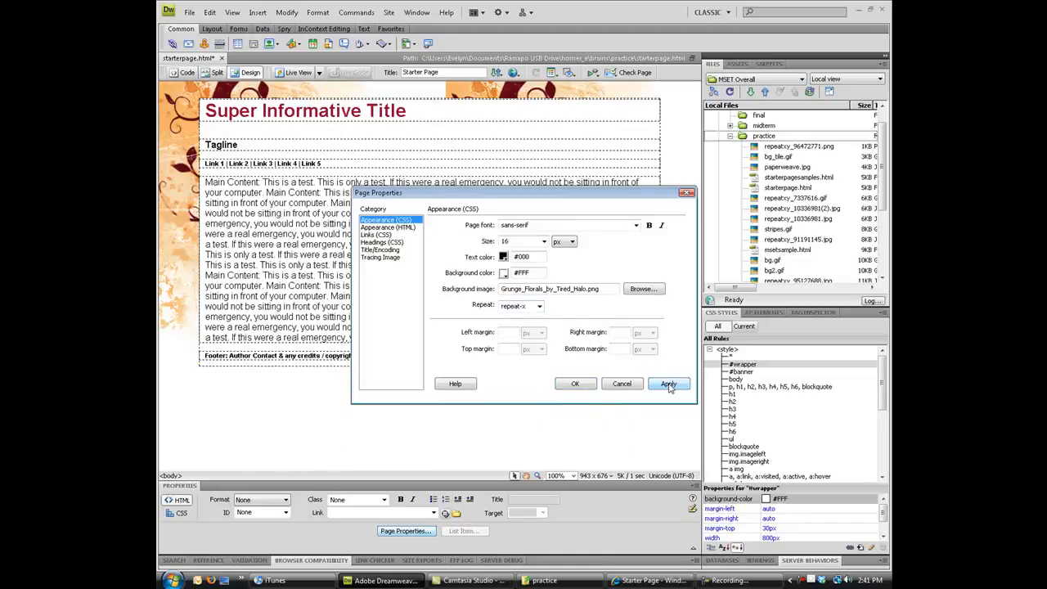
pyautogui.click(539, 306)
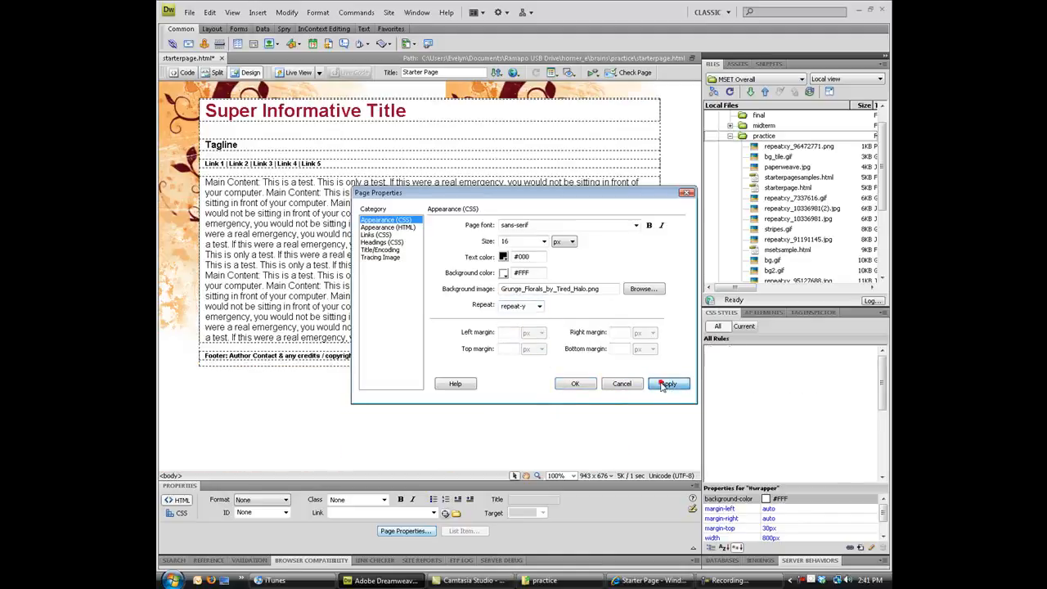
pyautogui.click(668, 384)
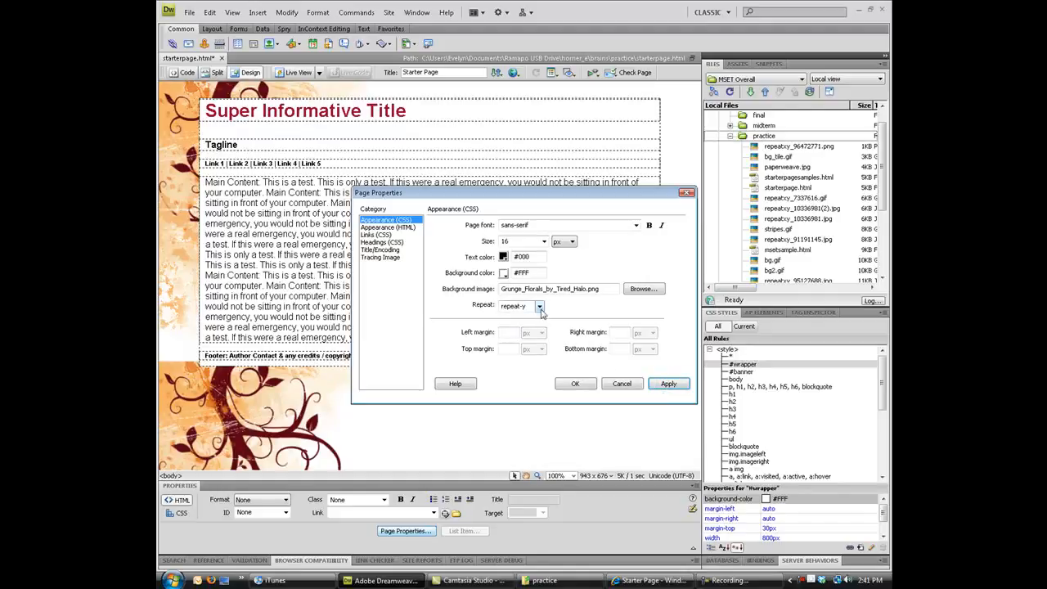
pyautogui.click(539, 305)
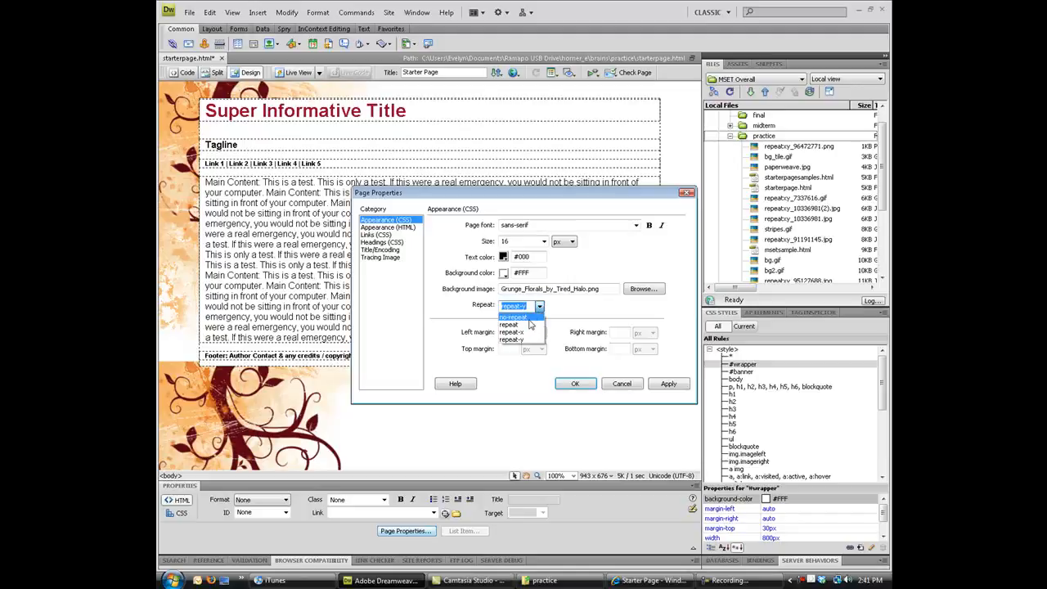
pyautogui.click(514, 316)
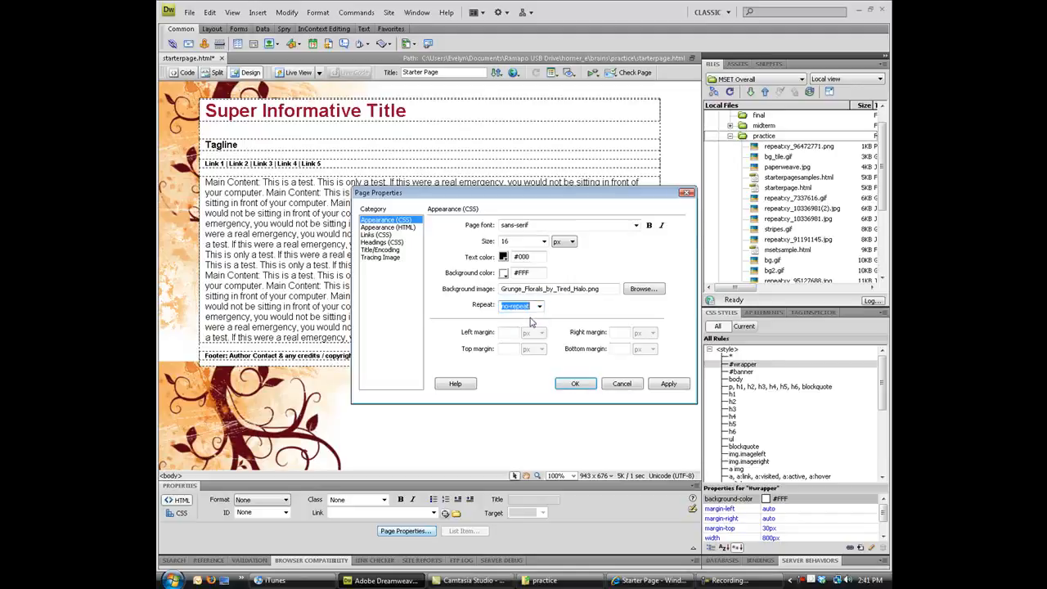
pyautogui.click(575, 383)
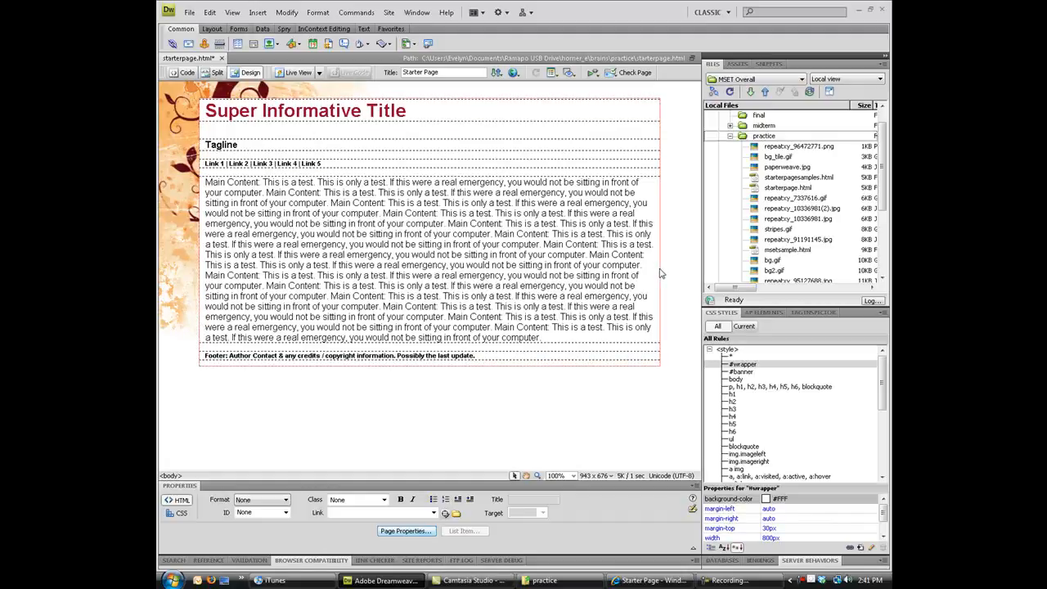
# Select the #wrapper rule in the CSS Styles panel and open its definition
pyautogui.click(528, 416)
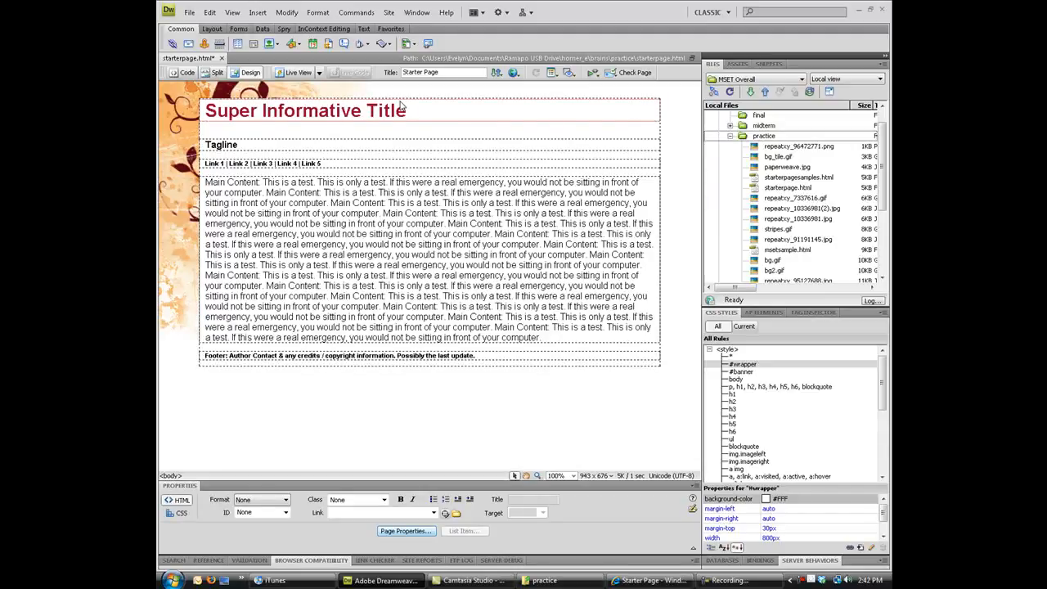
pyautogui.click(742, 364)
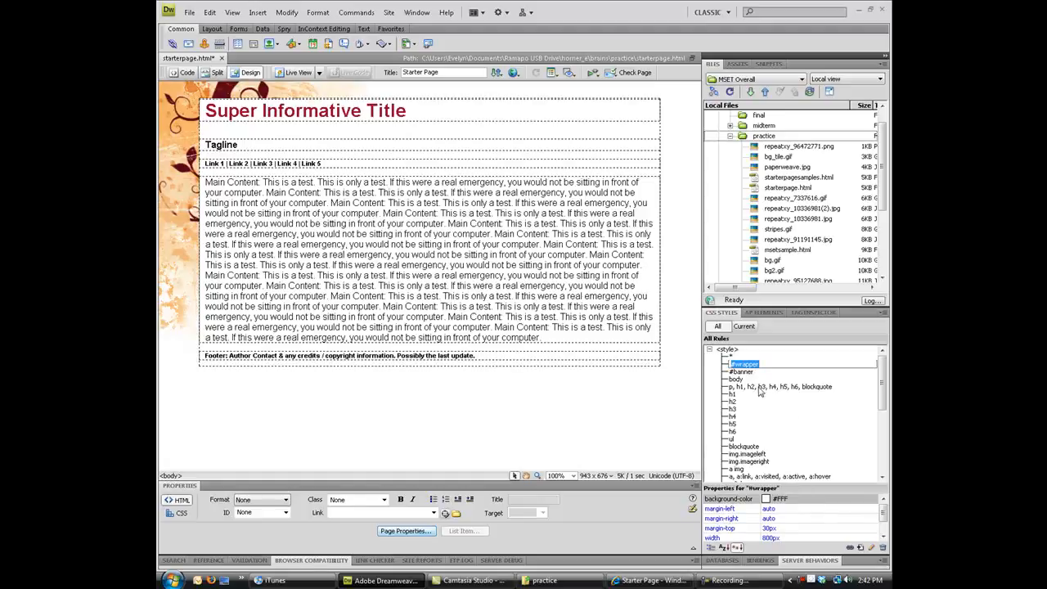
pyautogui.click(743, 363)
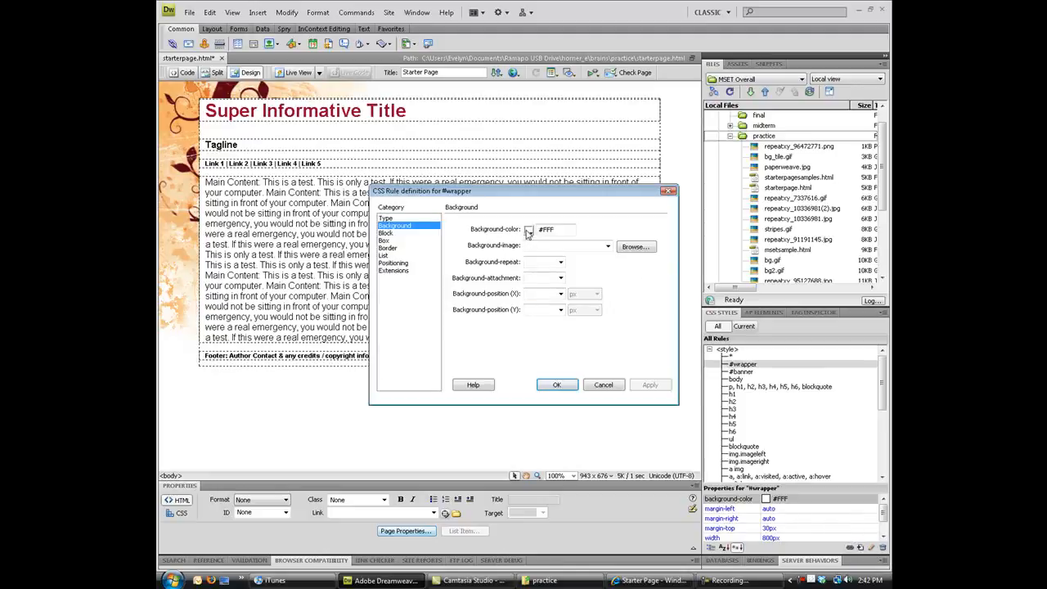
# Open the colour swatches for the #wrapper background colour, currently #FFF
pyautogui.click(530, 229)
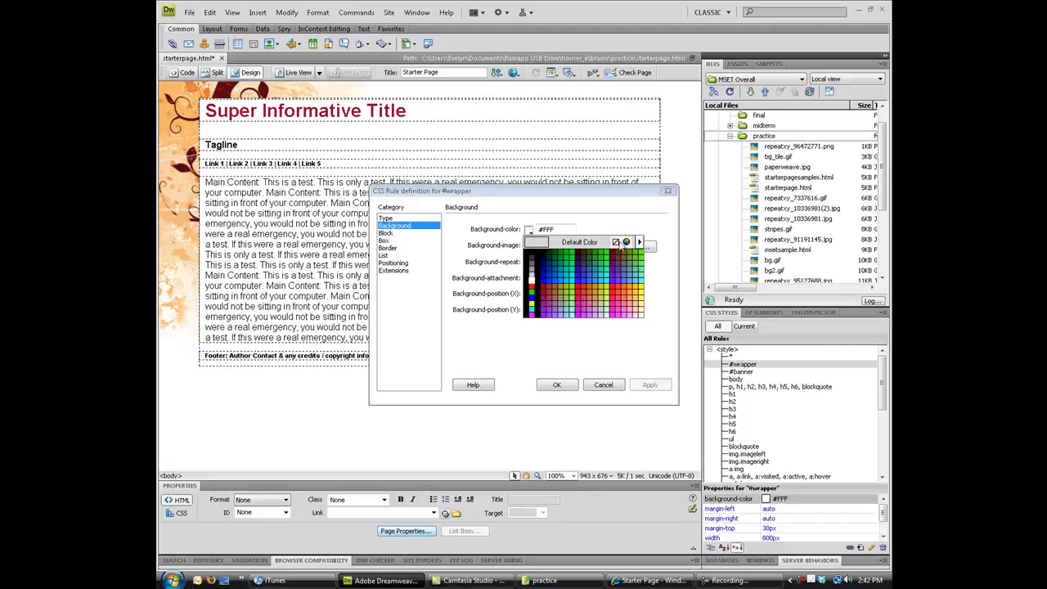
pyautogui.moveTo(619, 247)
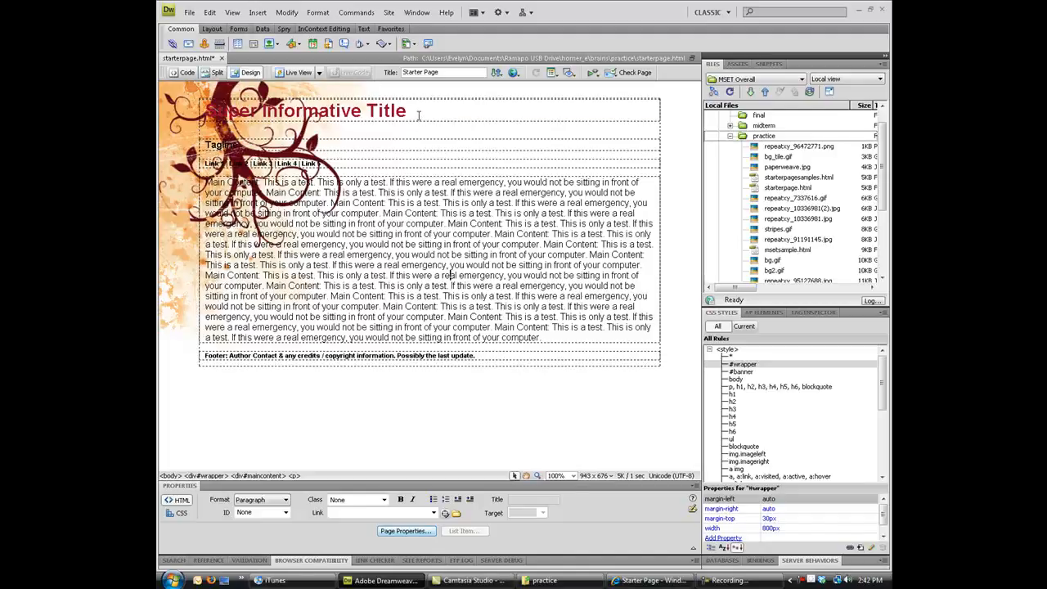
# Apply the textRight class to the Super Informative Title and the Tagline
pyautogui.tripleClick(307, 111)
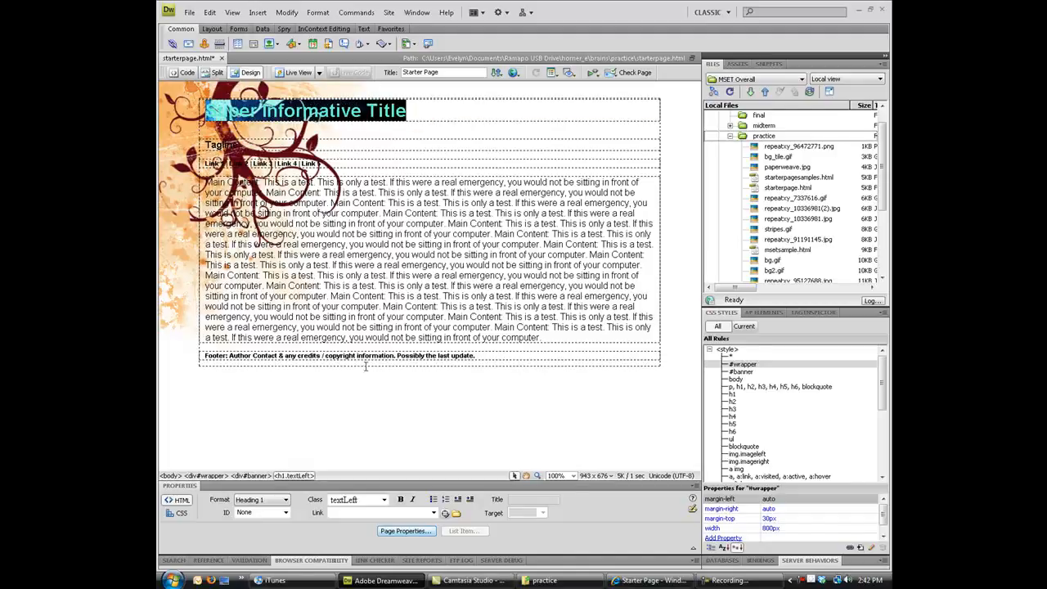
pyautogui.click(358, 500)
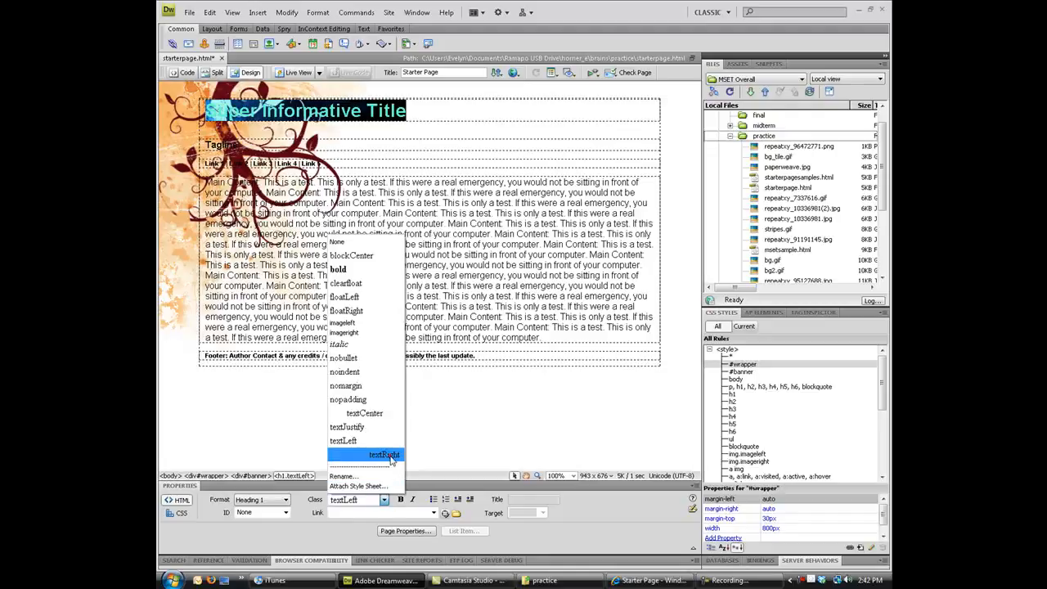
pyautogui.click(384, 455)
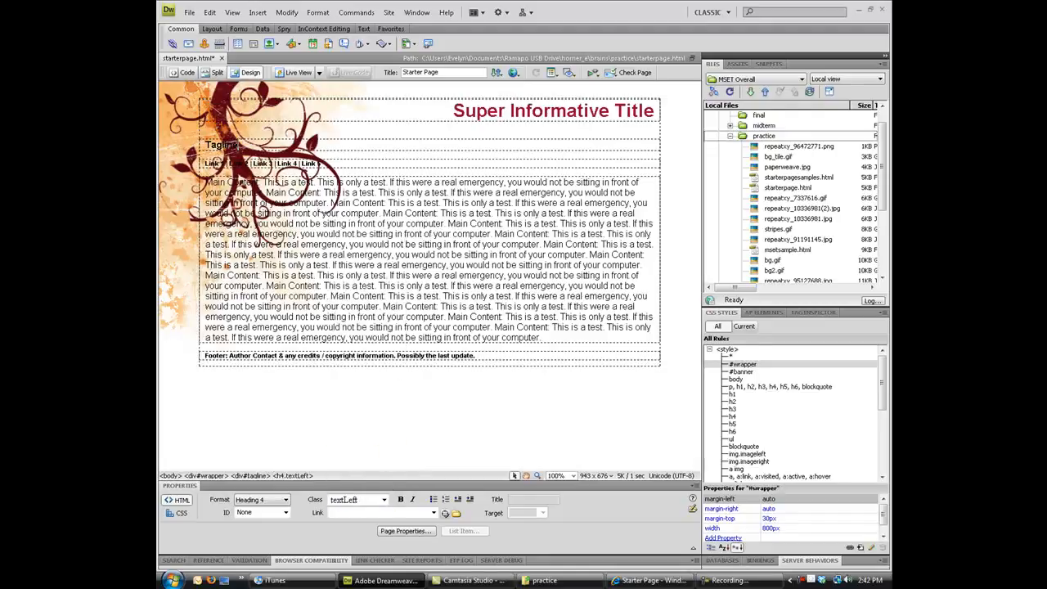
pyautogui.click(384, 500)
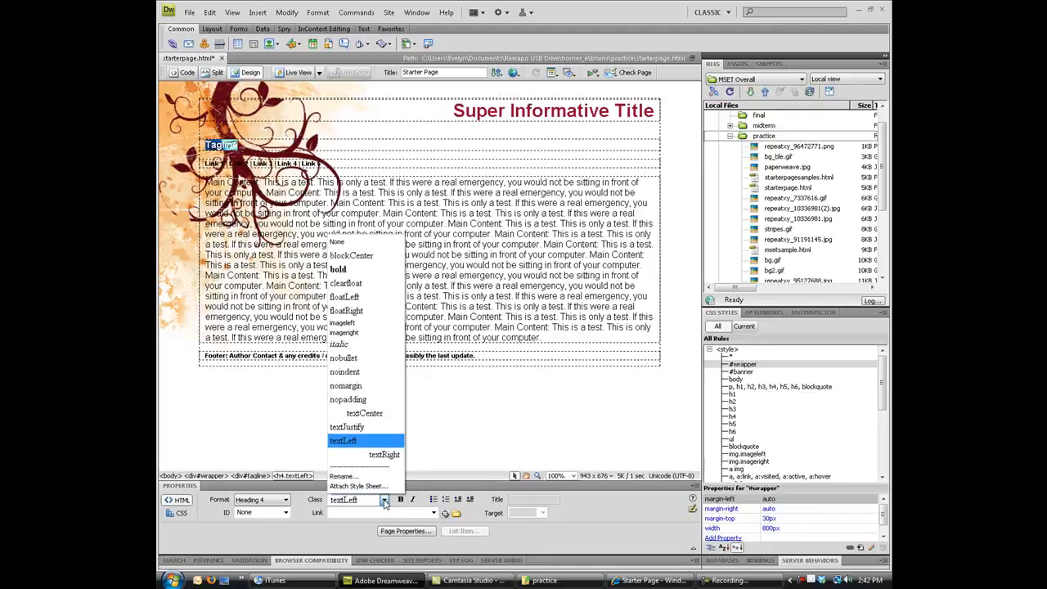
pyautogui.click(384, 454)
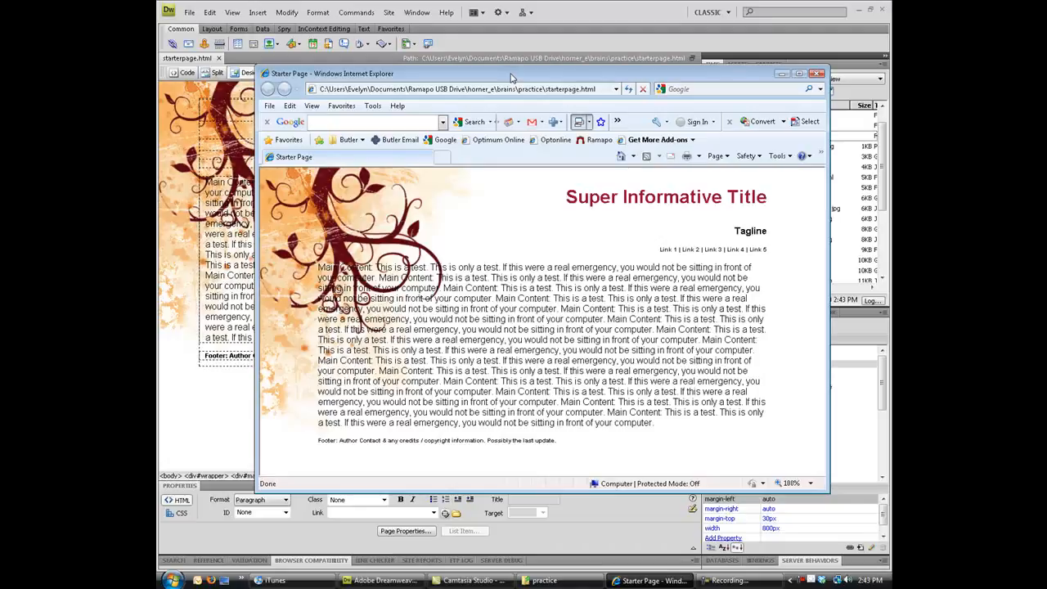
pyautogui.moveTo(436, 187)
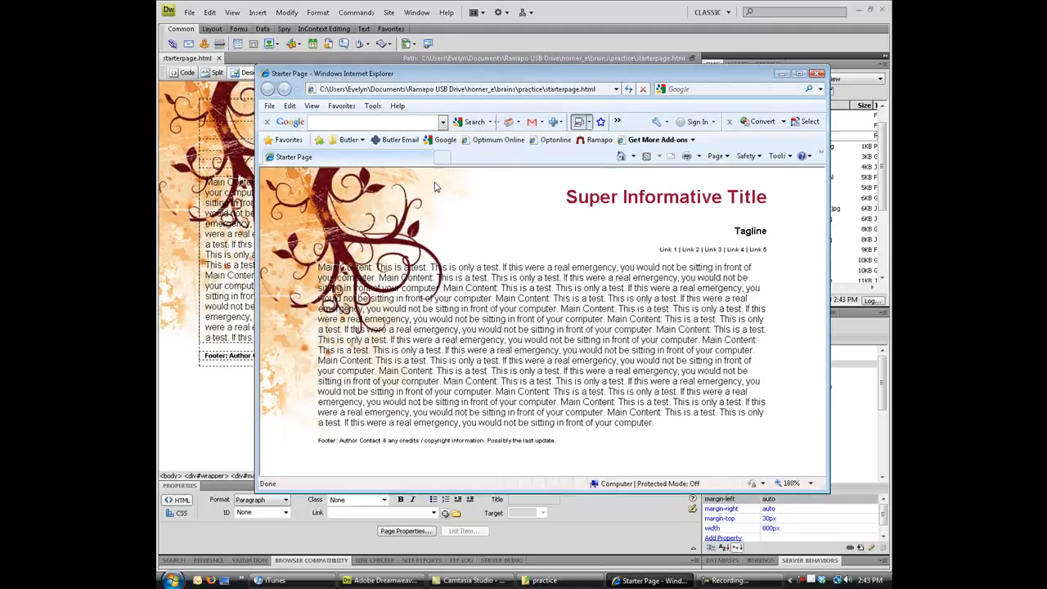
pyautogui.moveTo(287, 393)
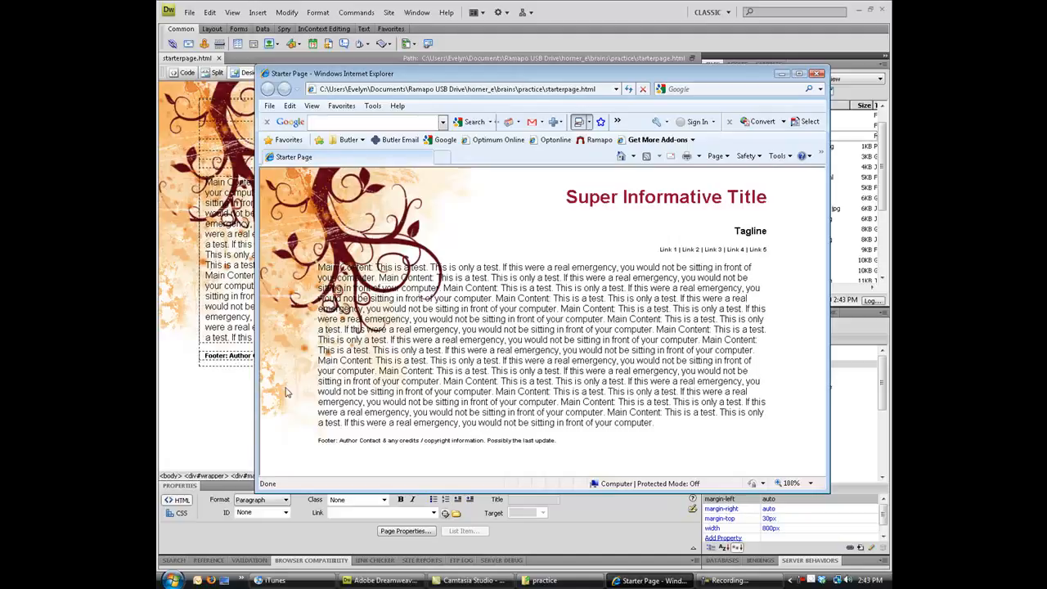
pyautogui.moveTo(427, 190)
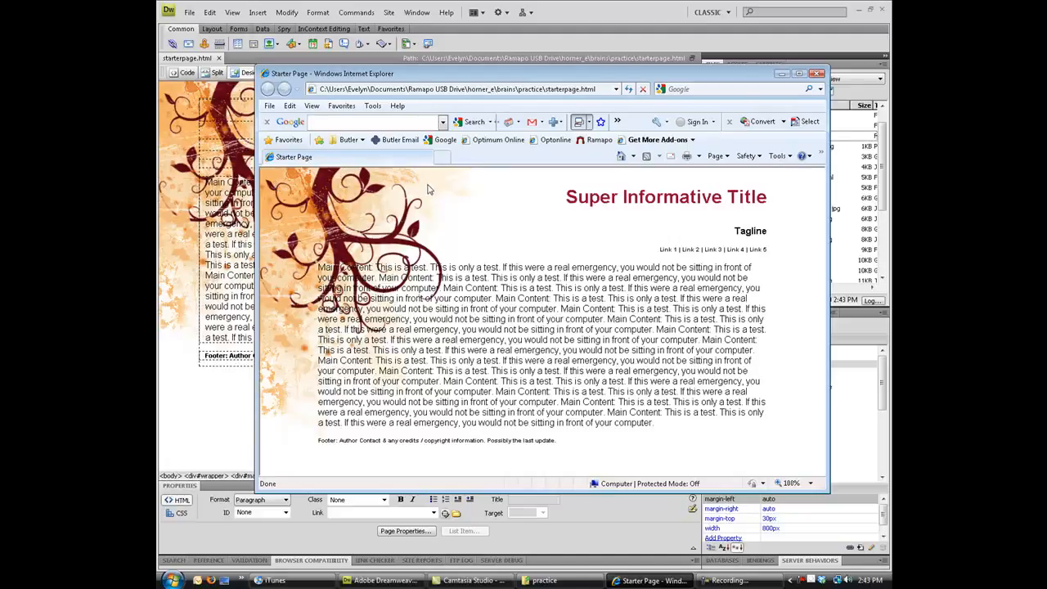
pyautogui.moveTo(319, 408)
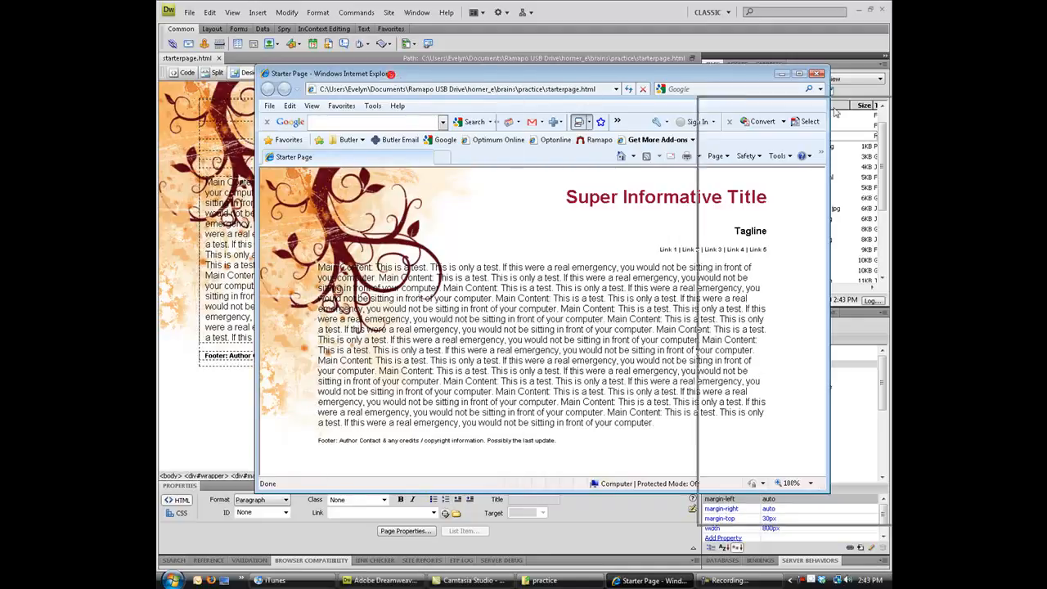
# Close the Internet Explorer preview after reviewing the right-aligned page
pyautogui.click(823, 73)
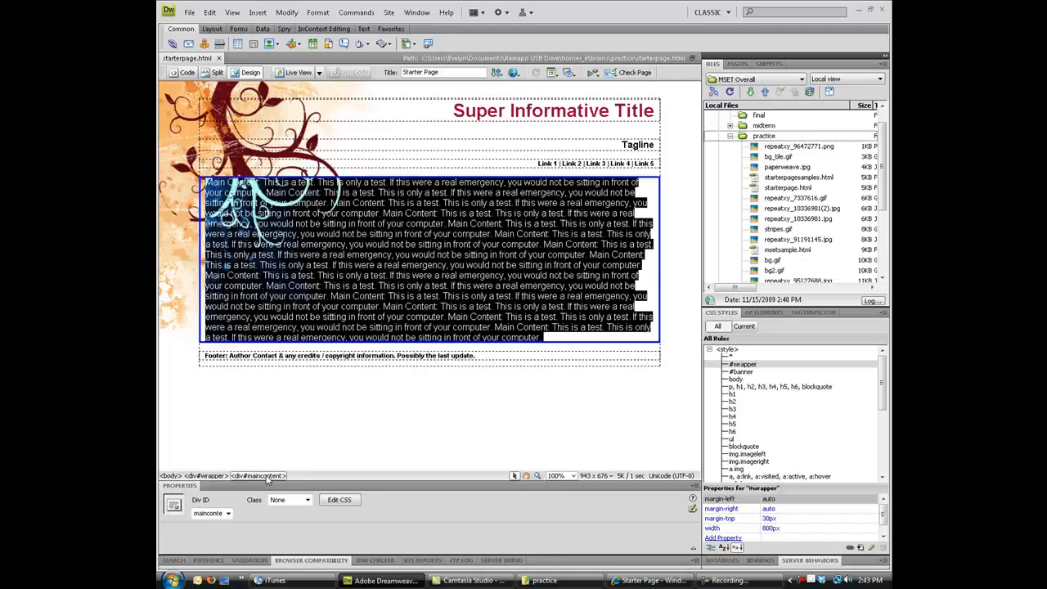
pyautogui.moveTo(842, 540)
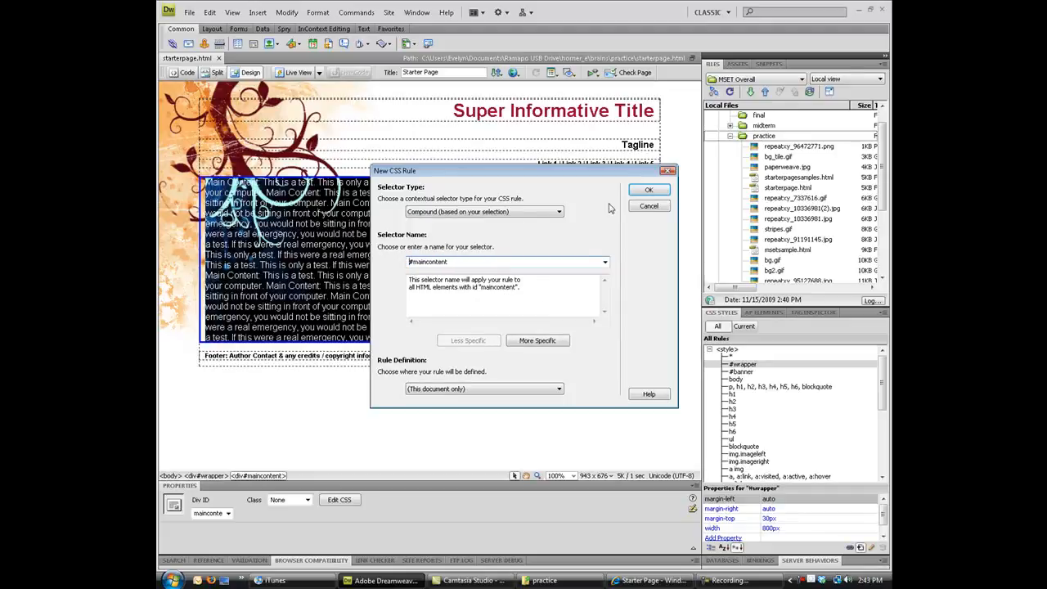
# Create a #maincontent rule with a #FFF background and preview the page in Internet Explorer
pyautogui.click(649, 190)
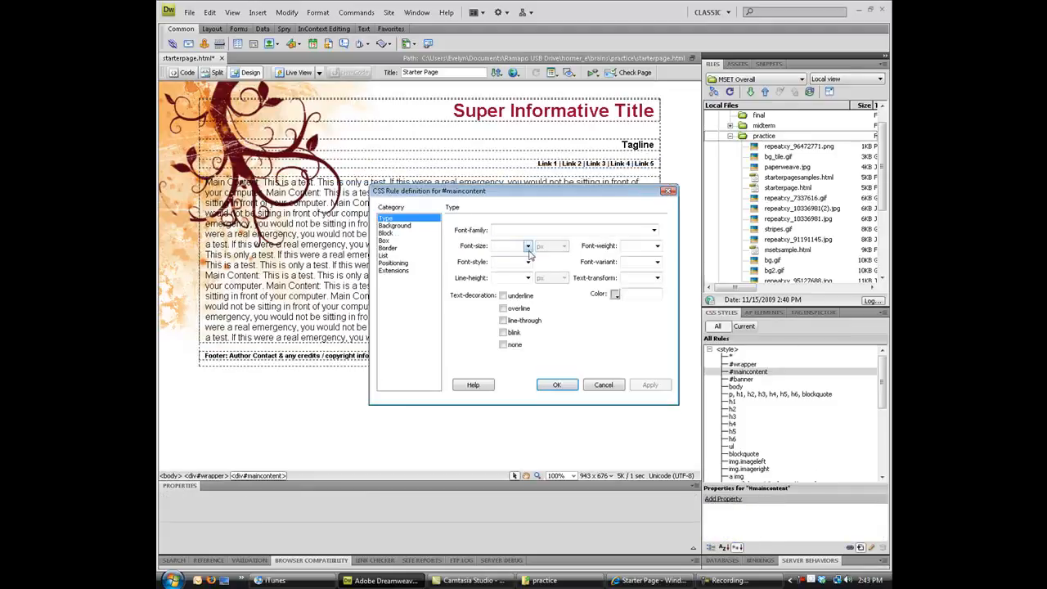
pyautogui.click(395, 225)
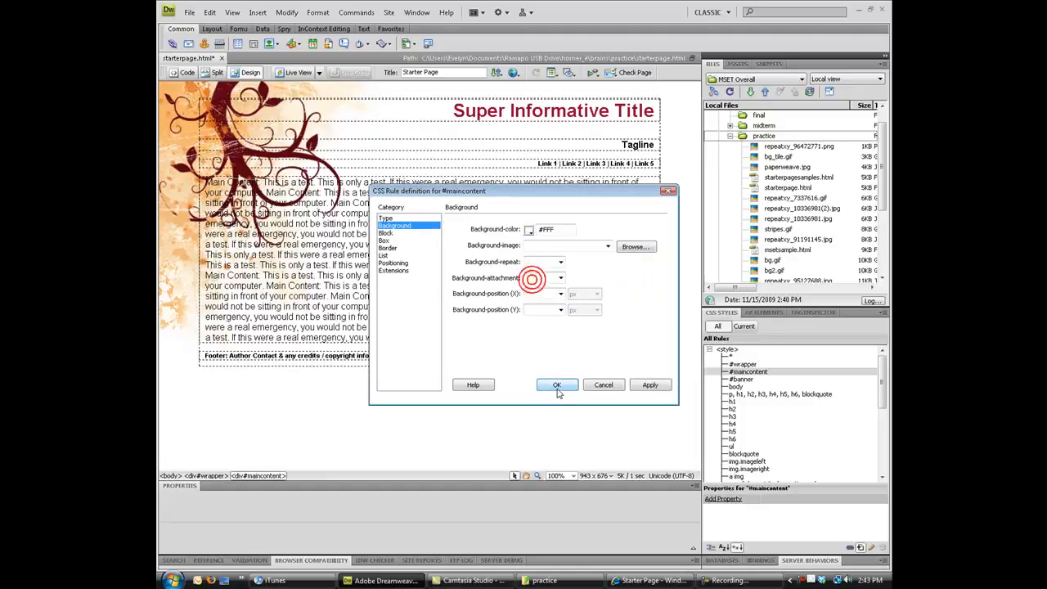
pyautogui.click(556, 385)
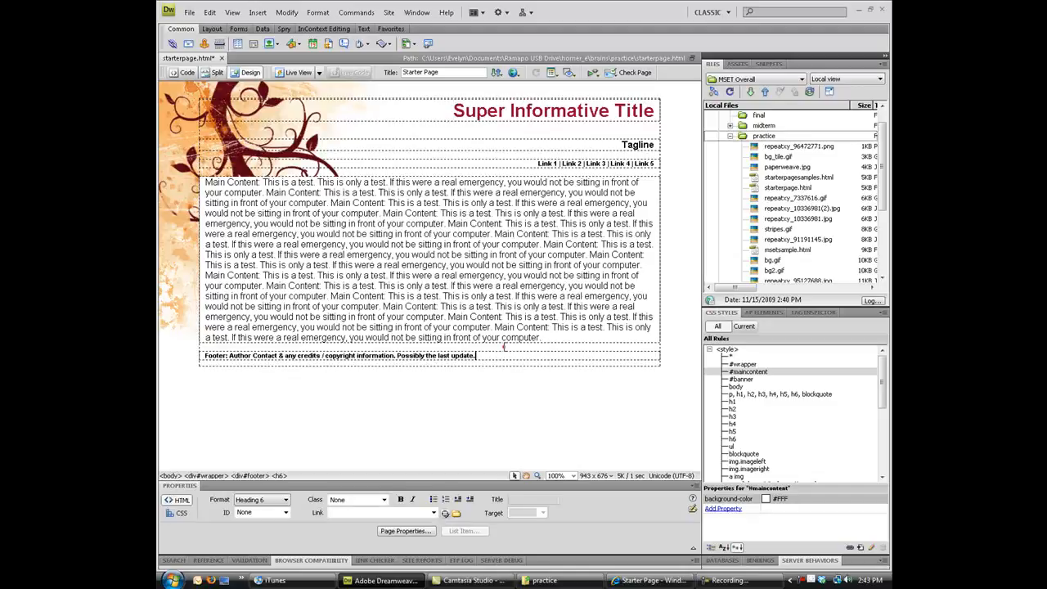
pyautogui.click(189, 12)
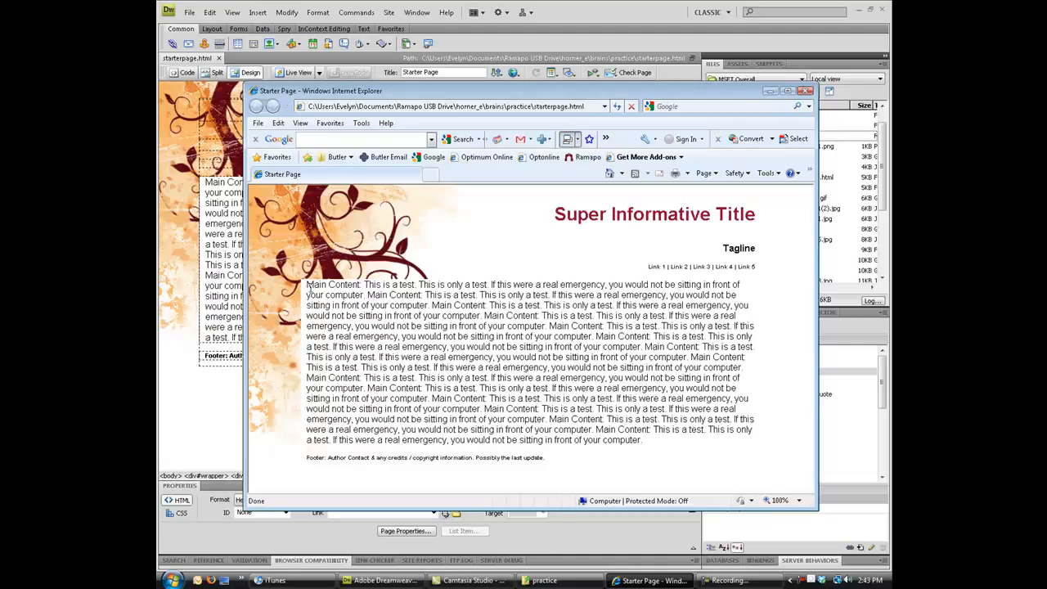
pyautogui.moveTo(276, 288)
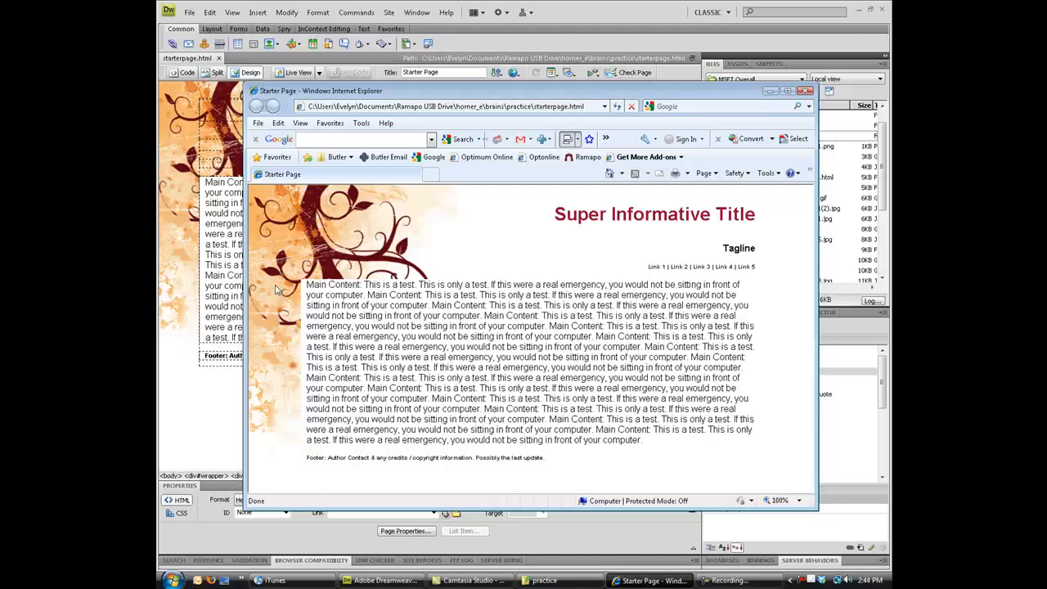